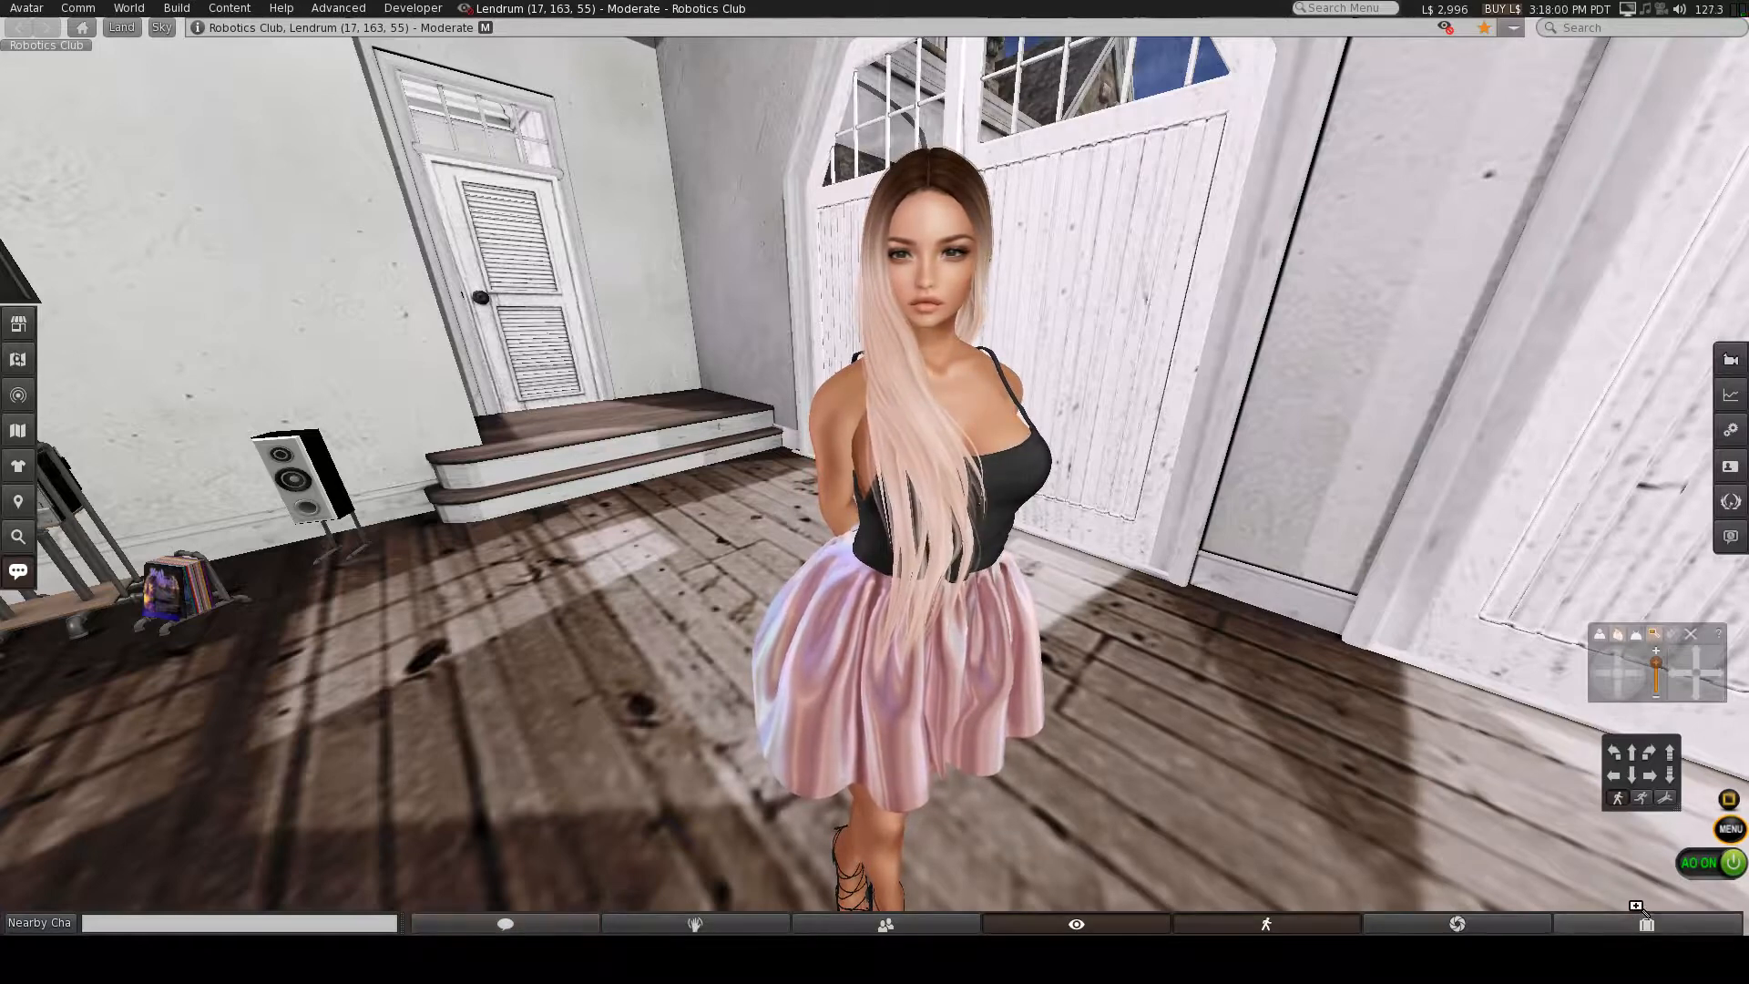
# Bring up a second Inventory window beside the first, both showing the 56,393-item folder tree.
pyautogui.click(1644, 922)
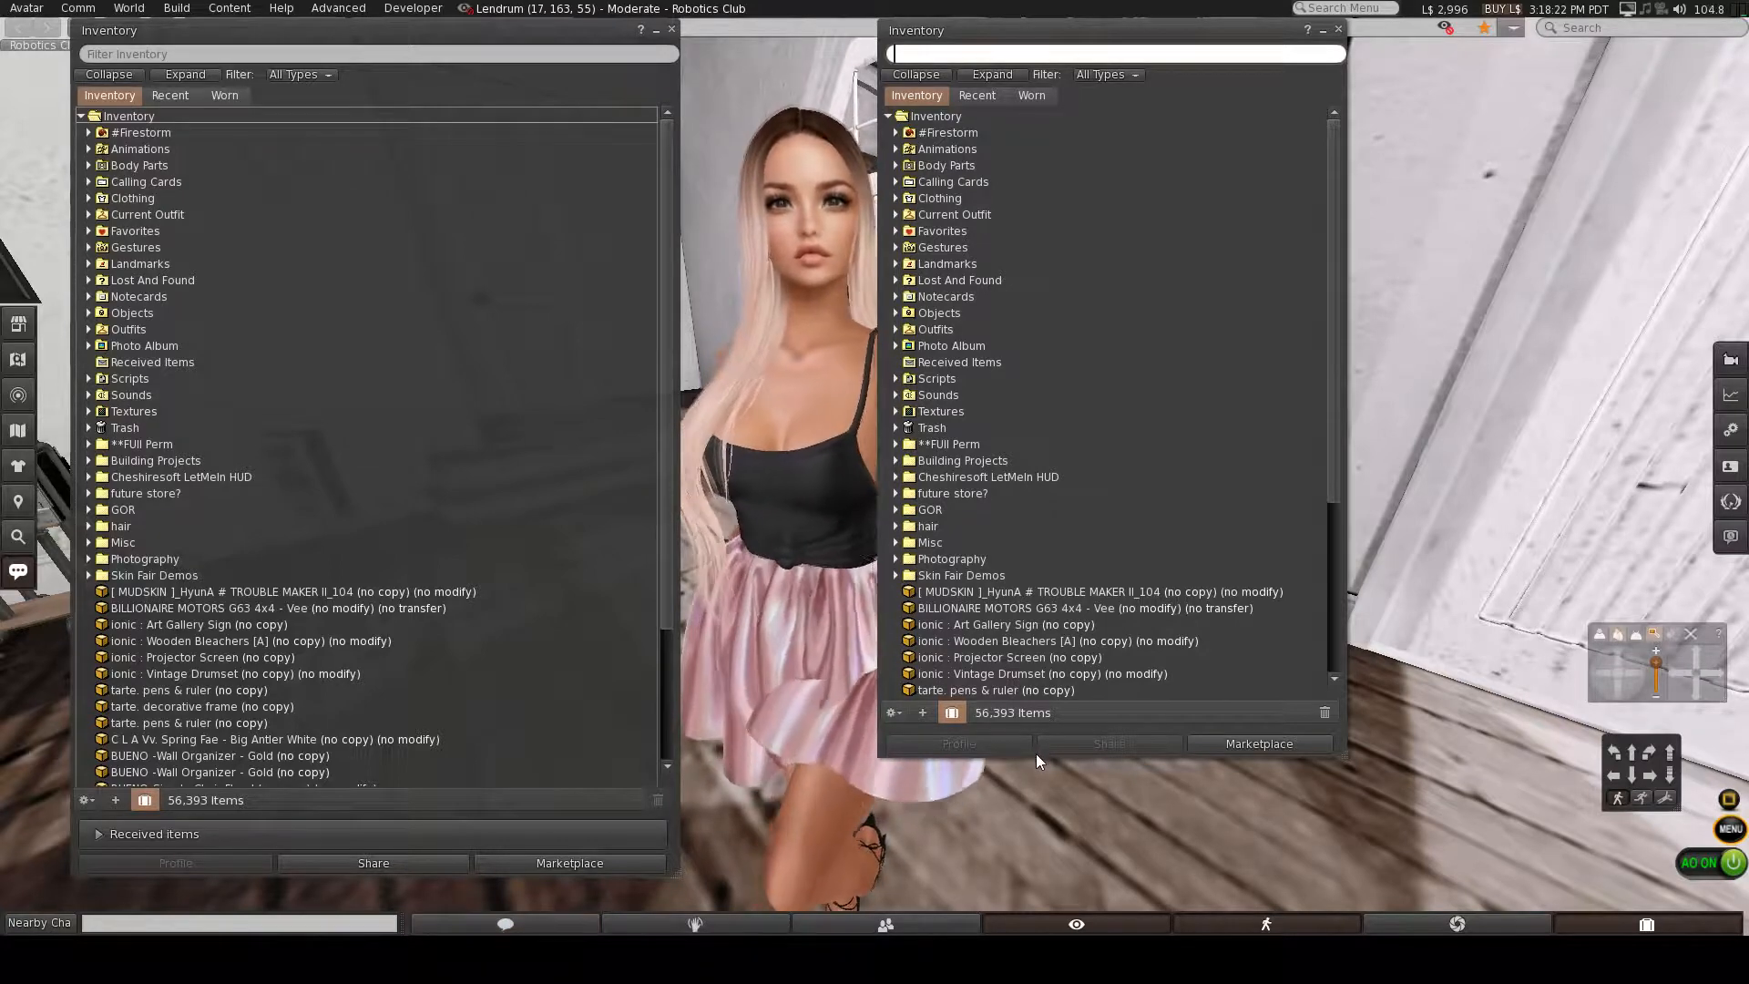
# Move the loose MUDSKIN skin and the ionic and tarte items into their matching folders.
pyautogui.scroll(-3)
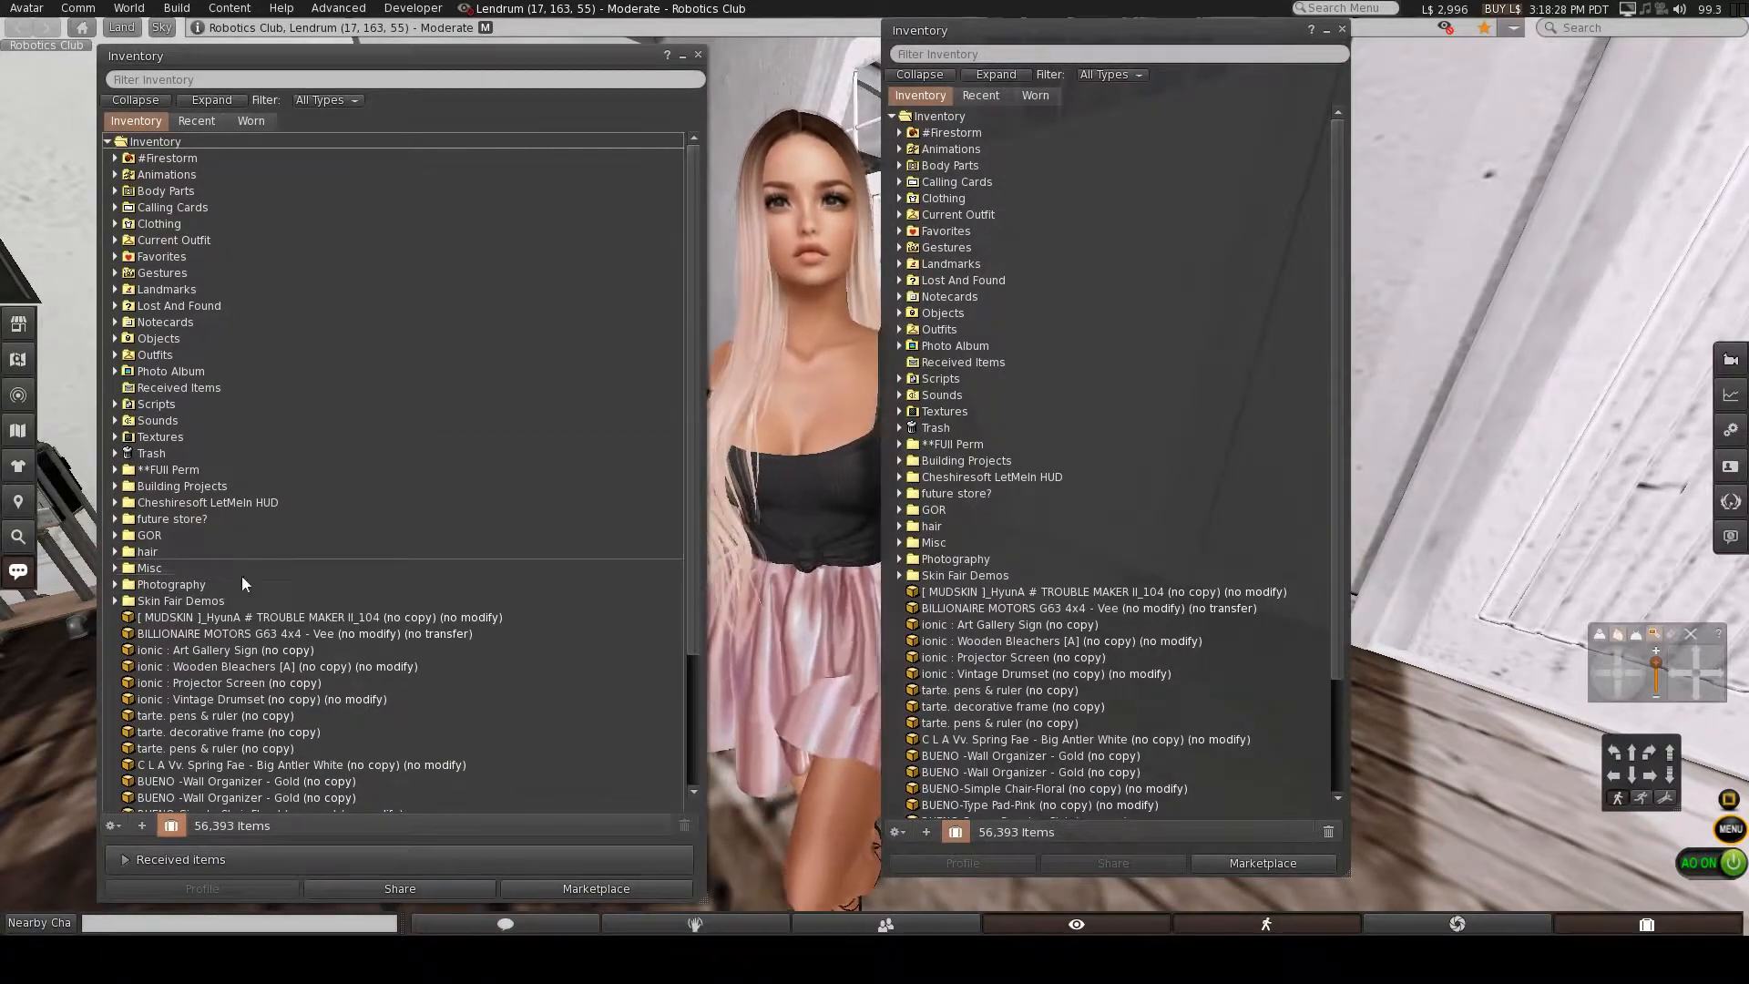
pyautogui.click(317, 618)
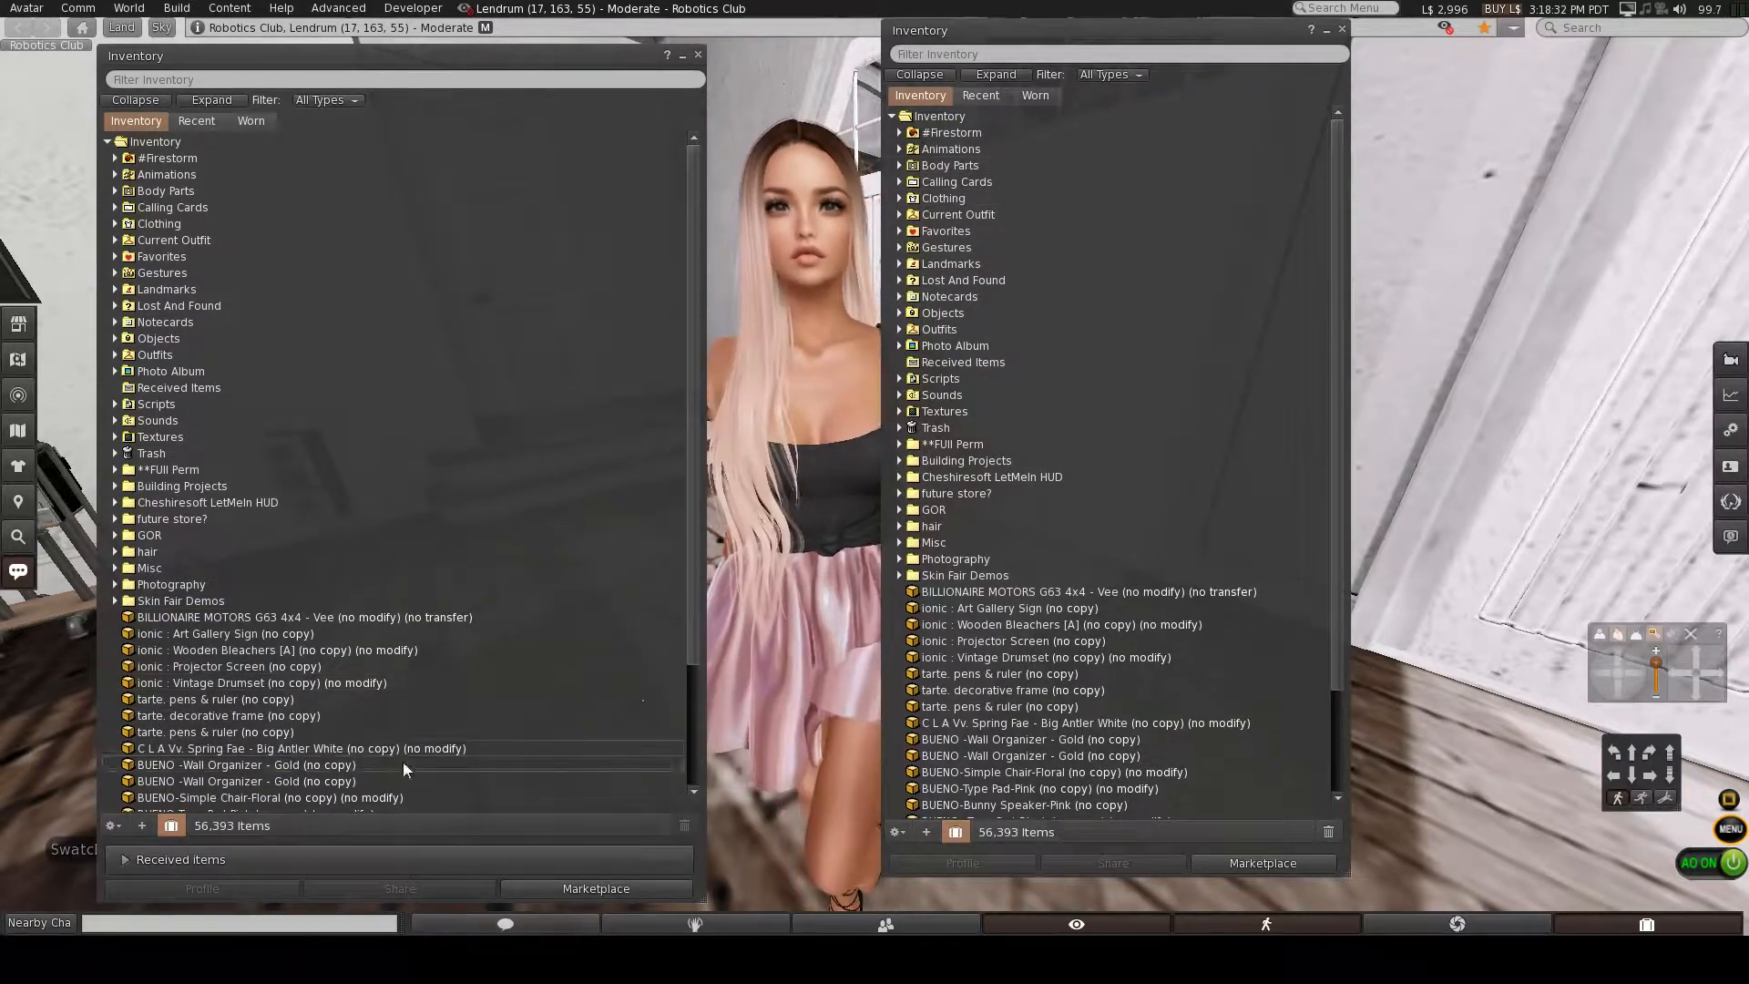
pyautogui.click(222, 634)
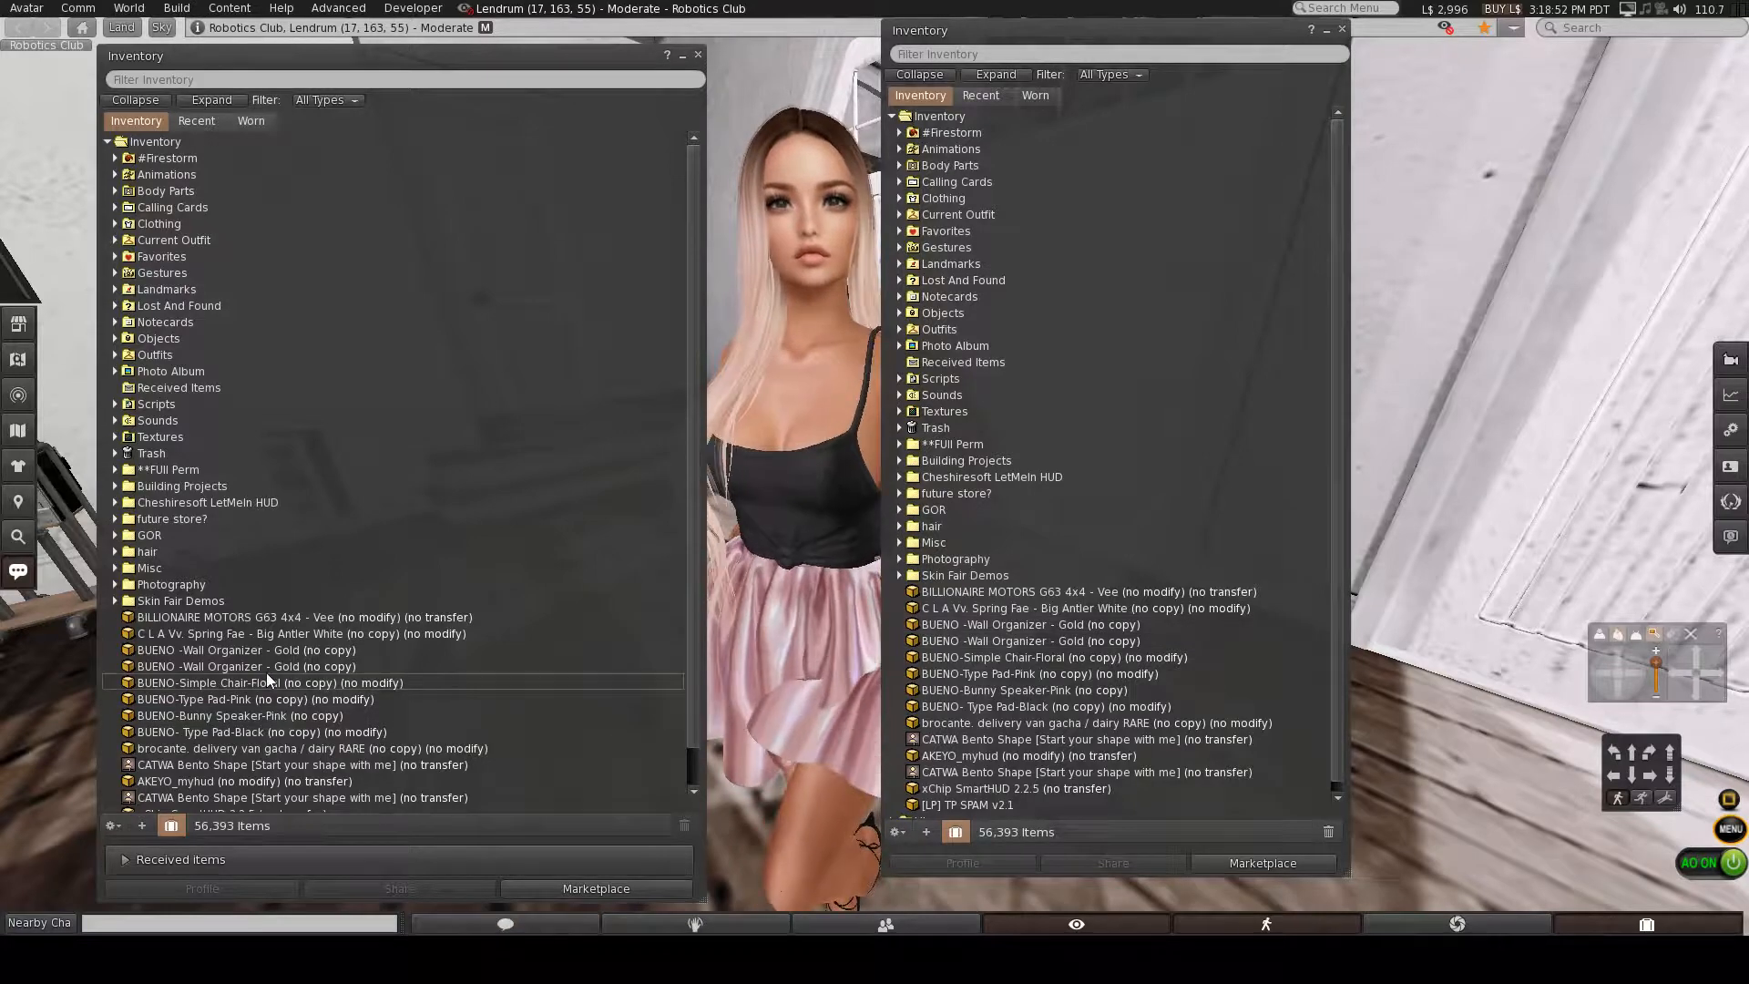
# Move the BUENO furniture pieces and the brocante delivery van into folders, leaving six loose objects.
pyautogui.click(248, 648)
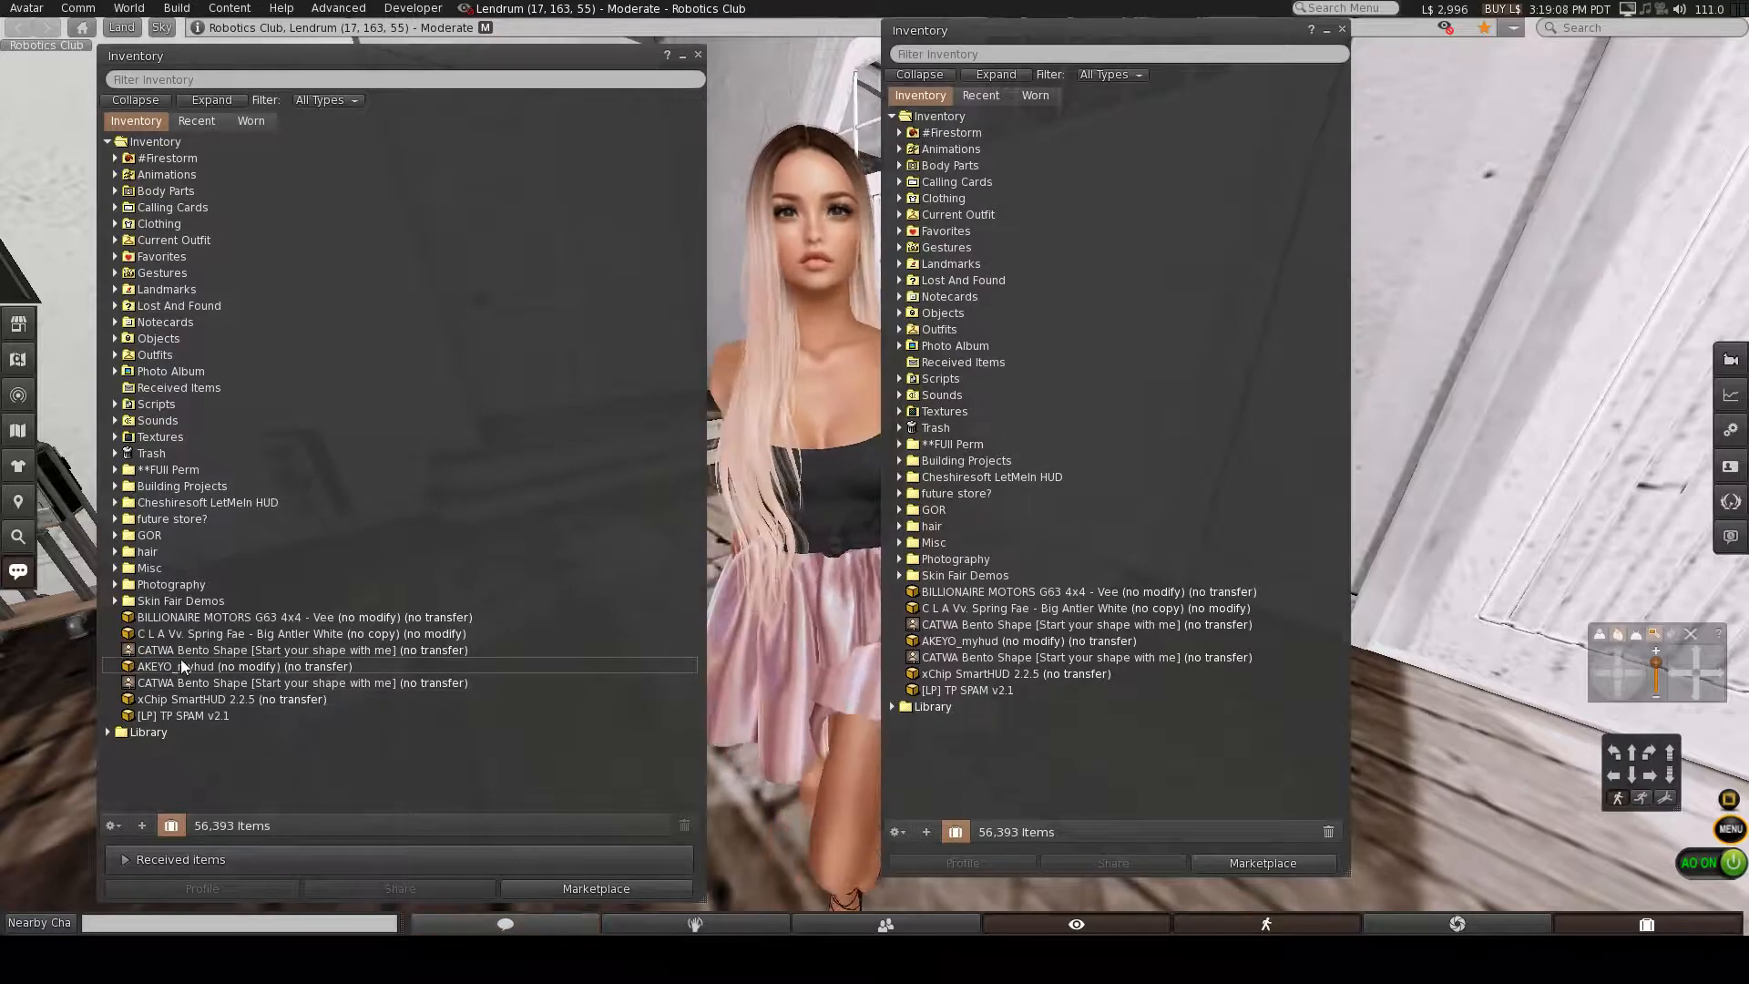
pyautogui.click(301, 648)
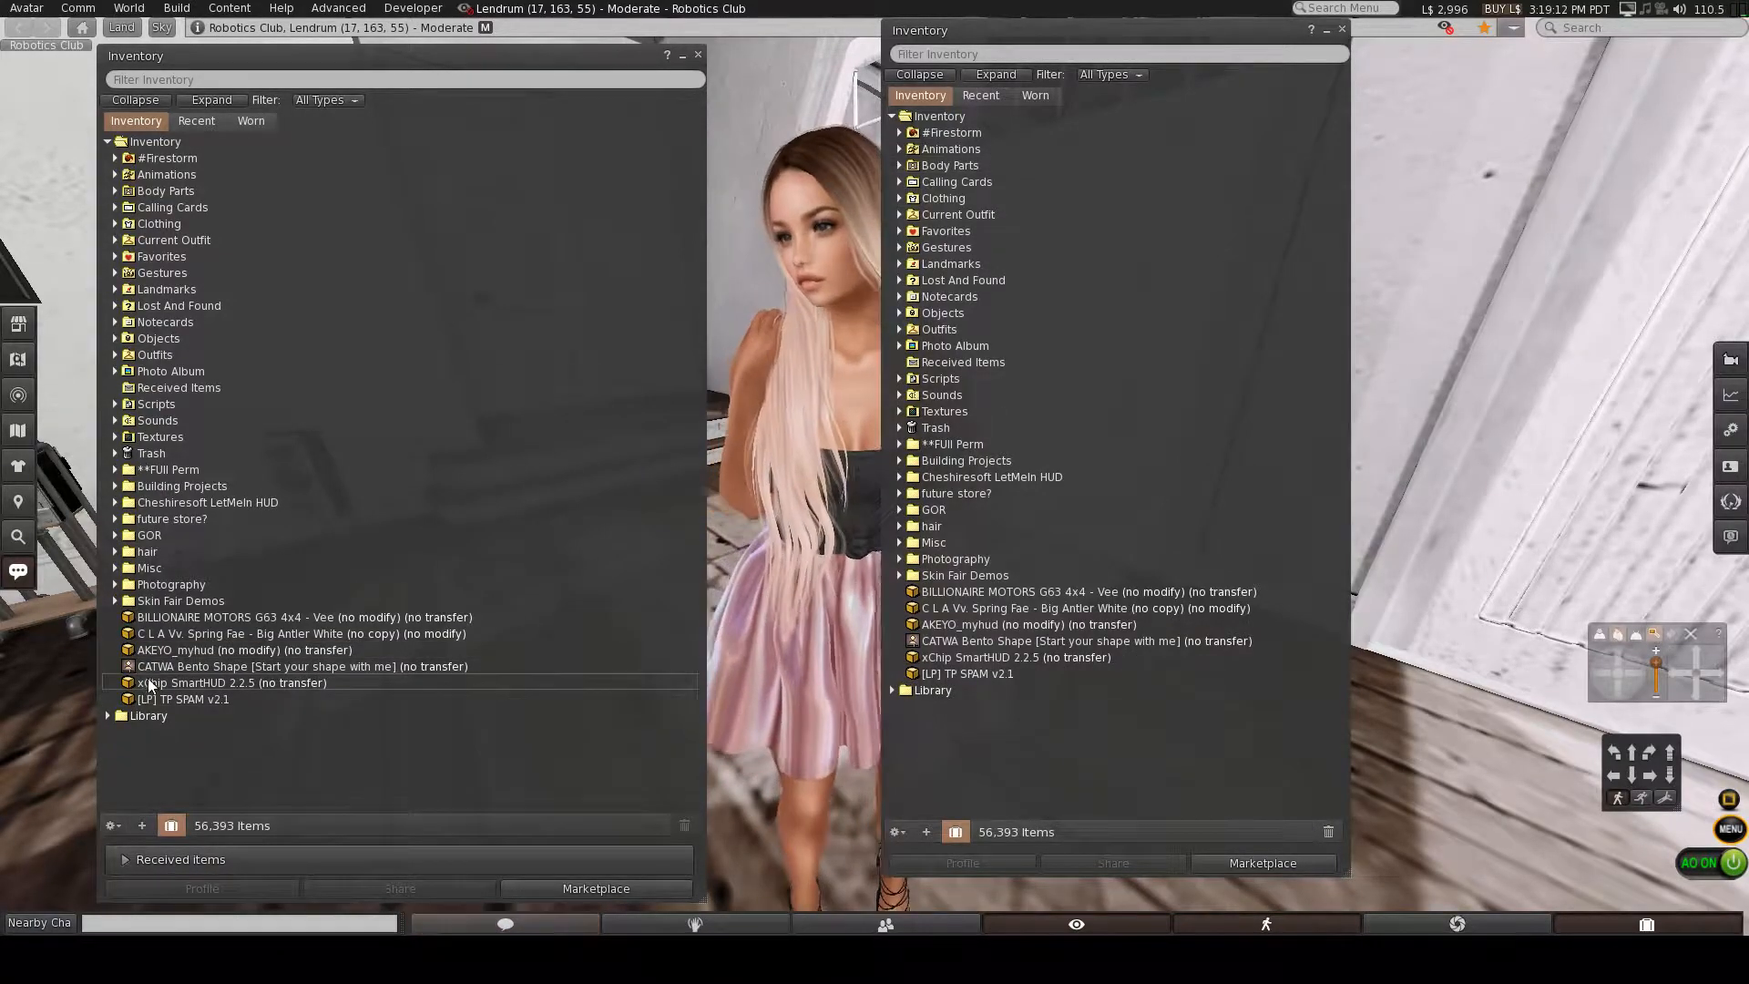
pyautogui.click(300, 667)
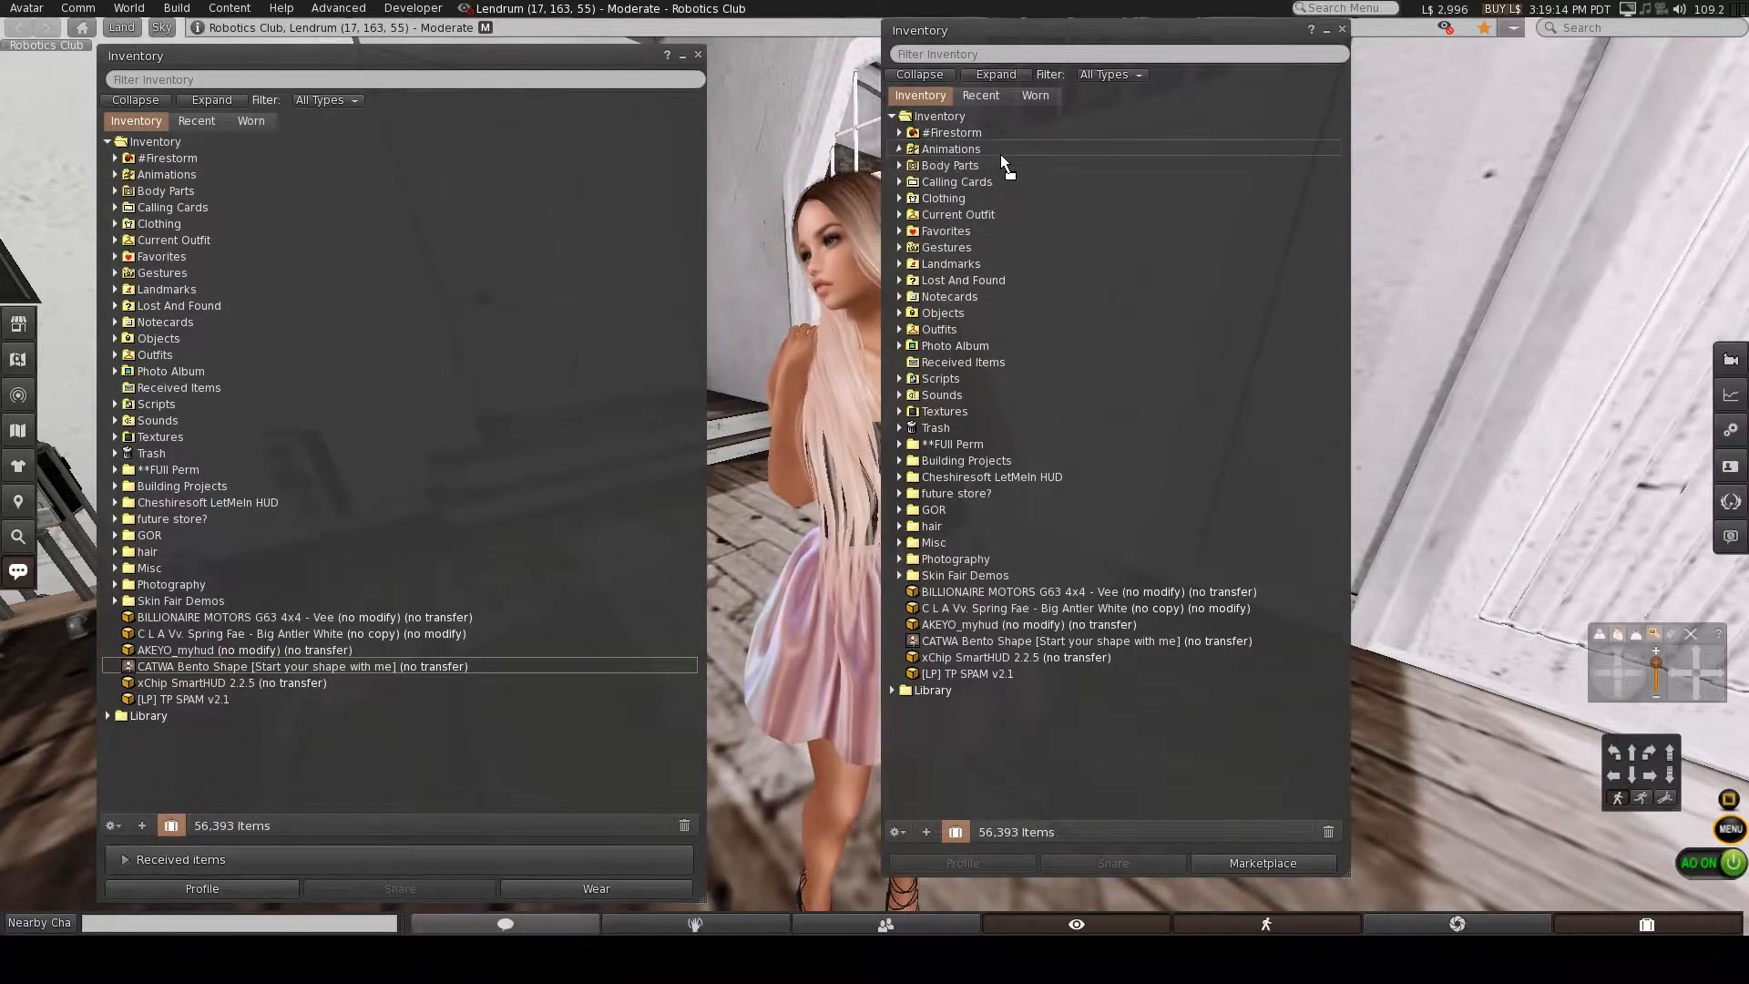